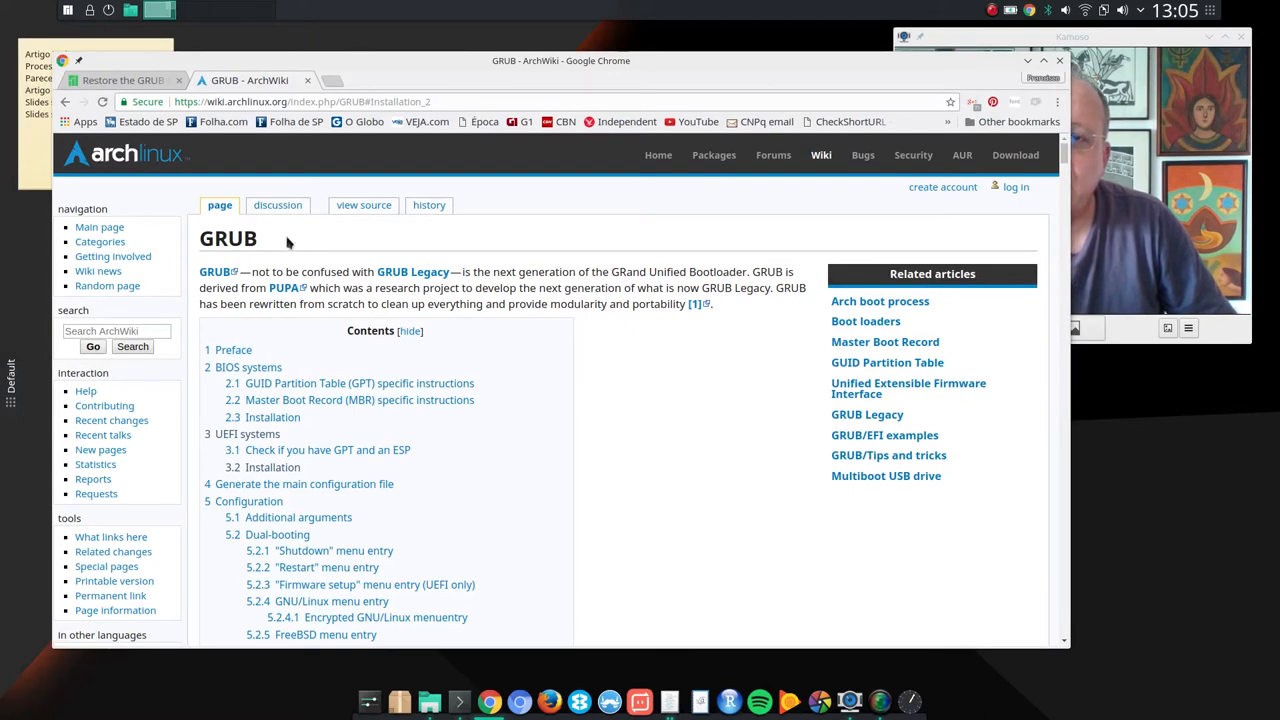
- Jump to the ArchWiki UEFI systems section showing the x86_64-efi grub-install example
scroll("down", 3)
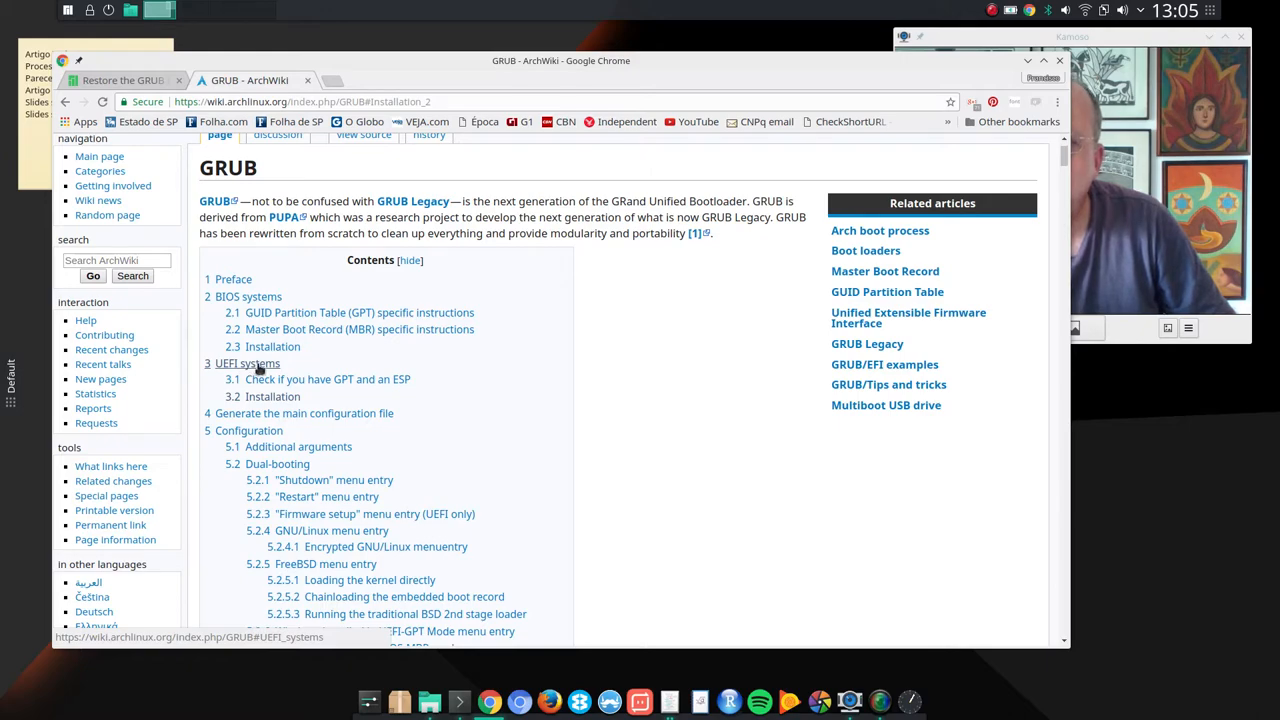
left_click(248, 364)
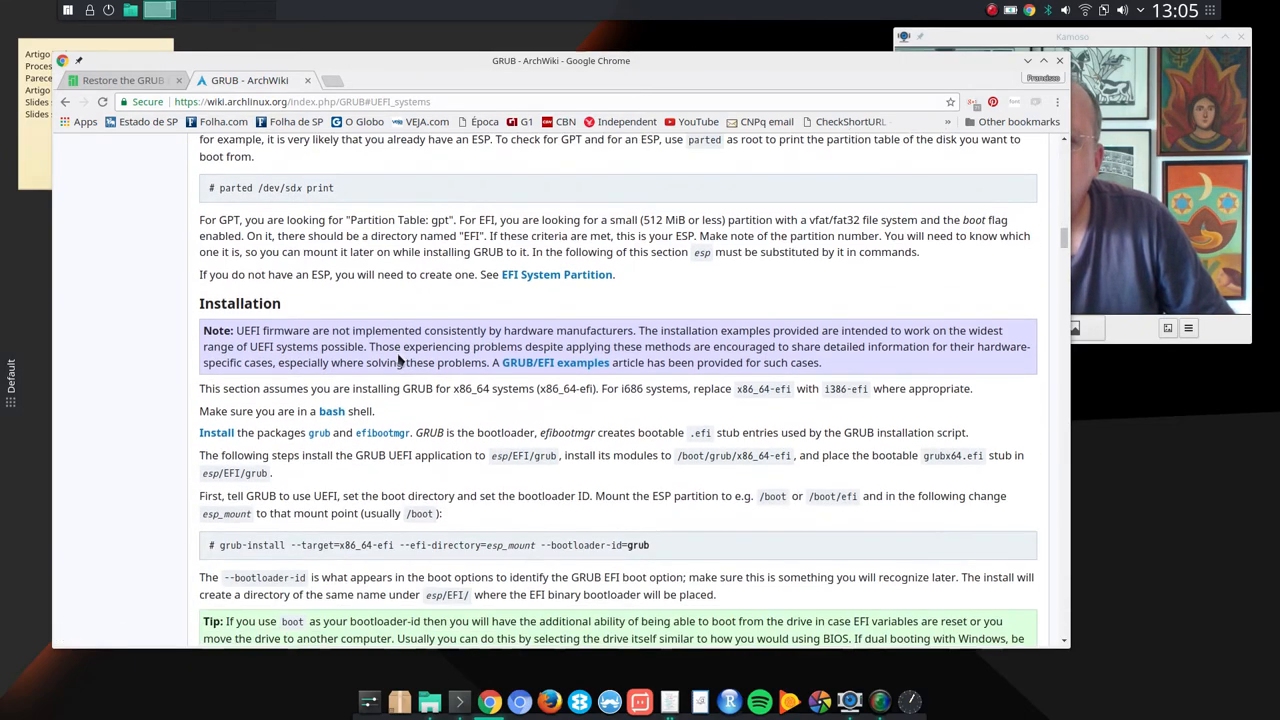
scroll("down", 3)
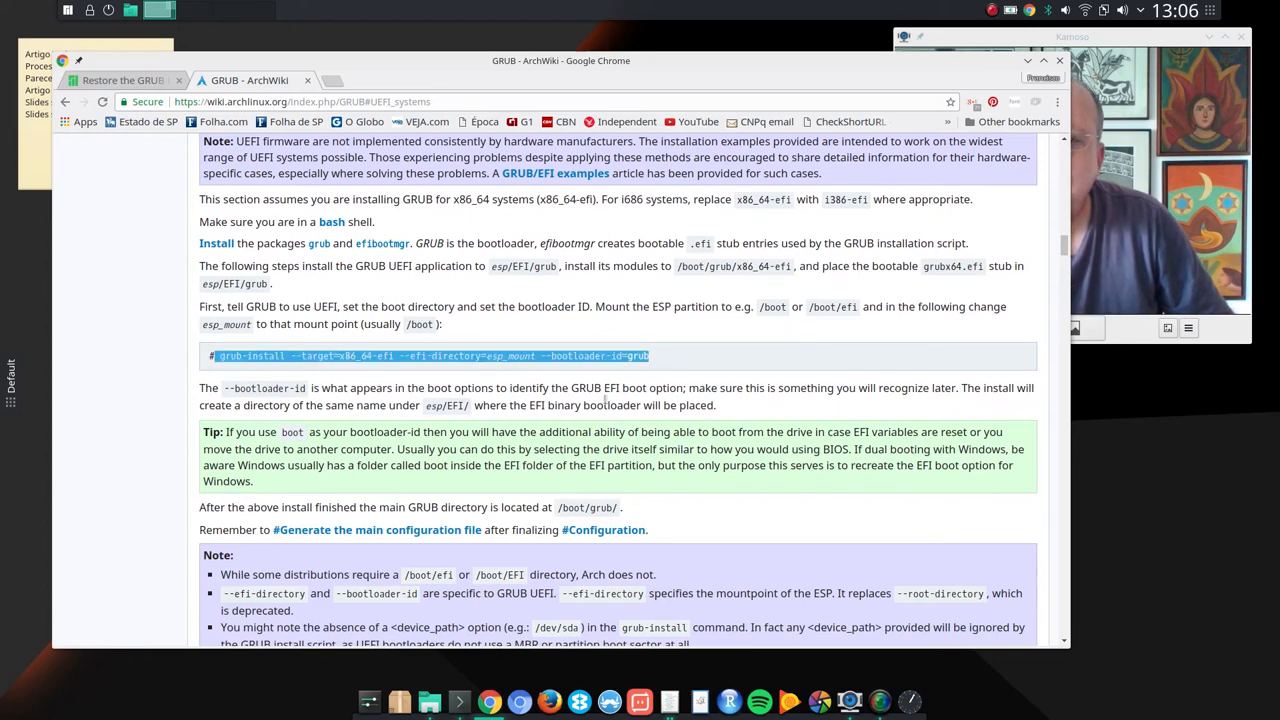
- Bring up the Manjaro 'Restore the GRUB Bootloader' page at its UEFI alternative method command
left_click(122, 80)
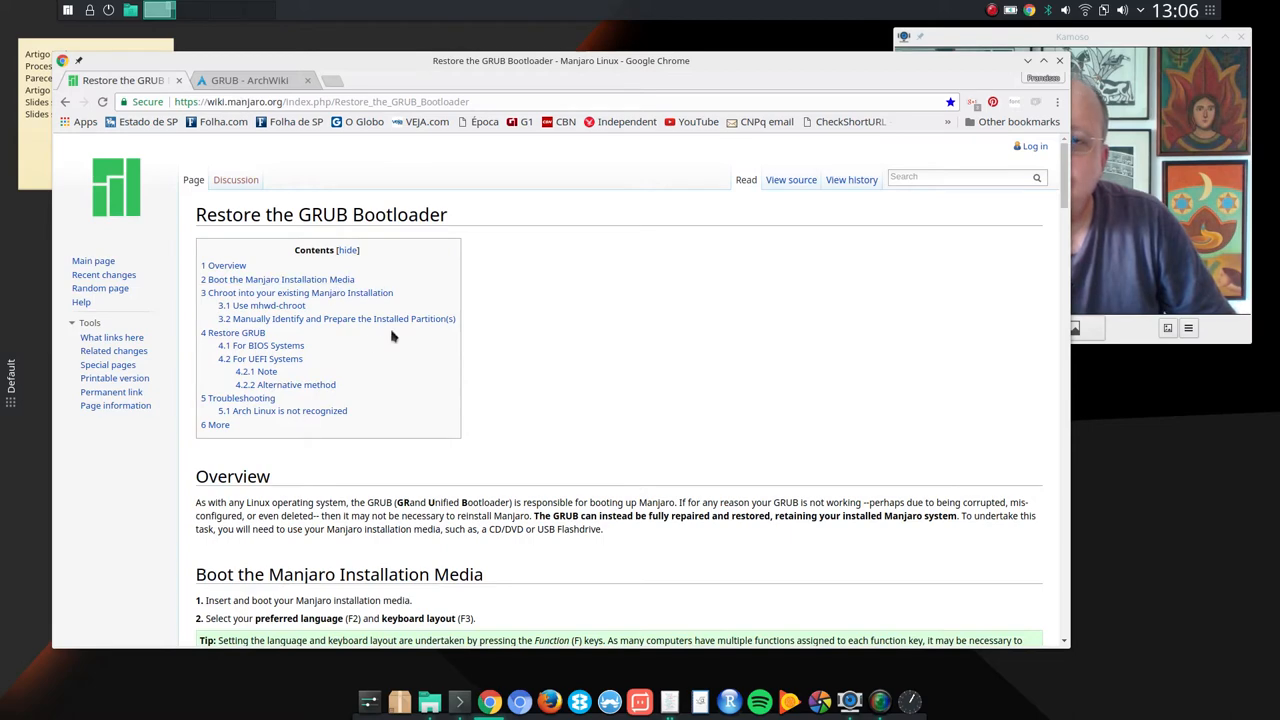
mouse_move(252, 250)
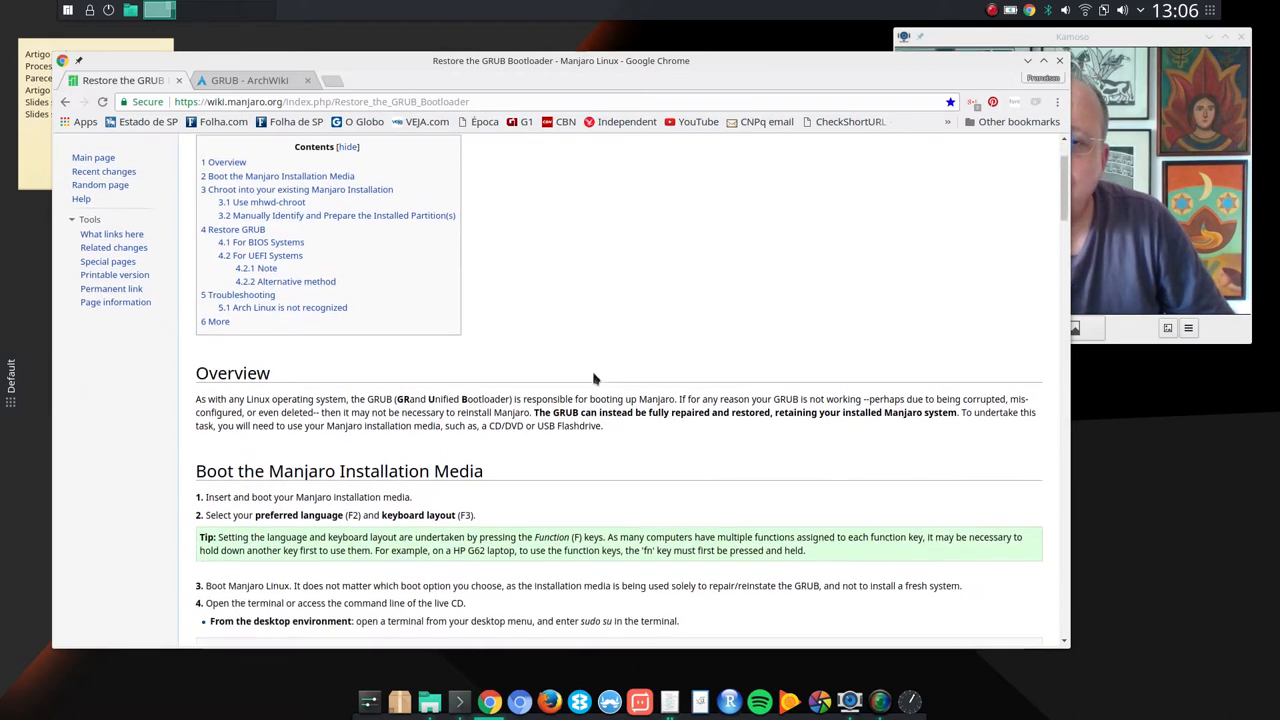
scroll("down", 3)
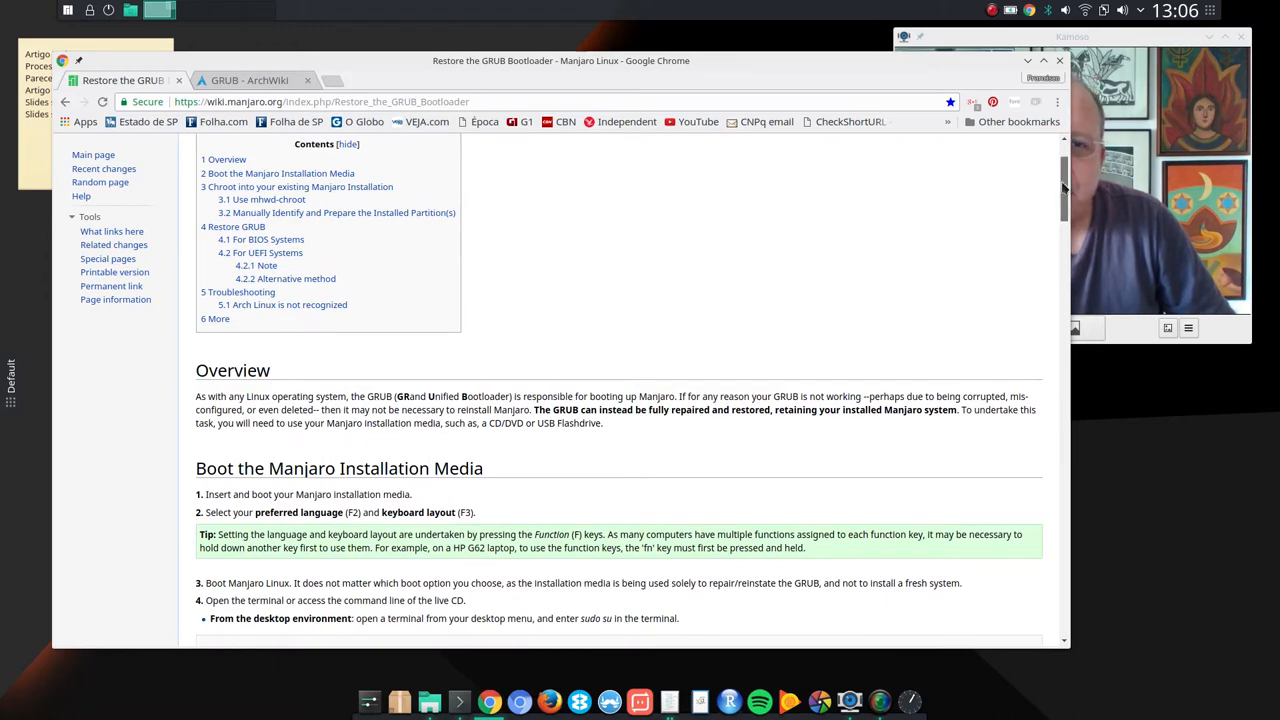
scroll("down", 3)
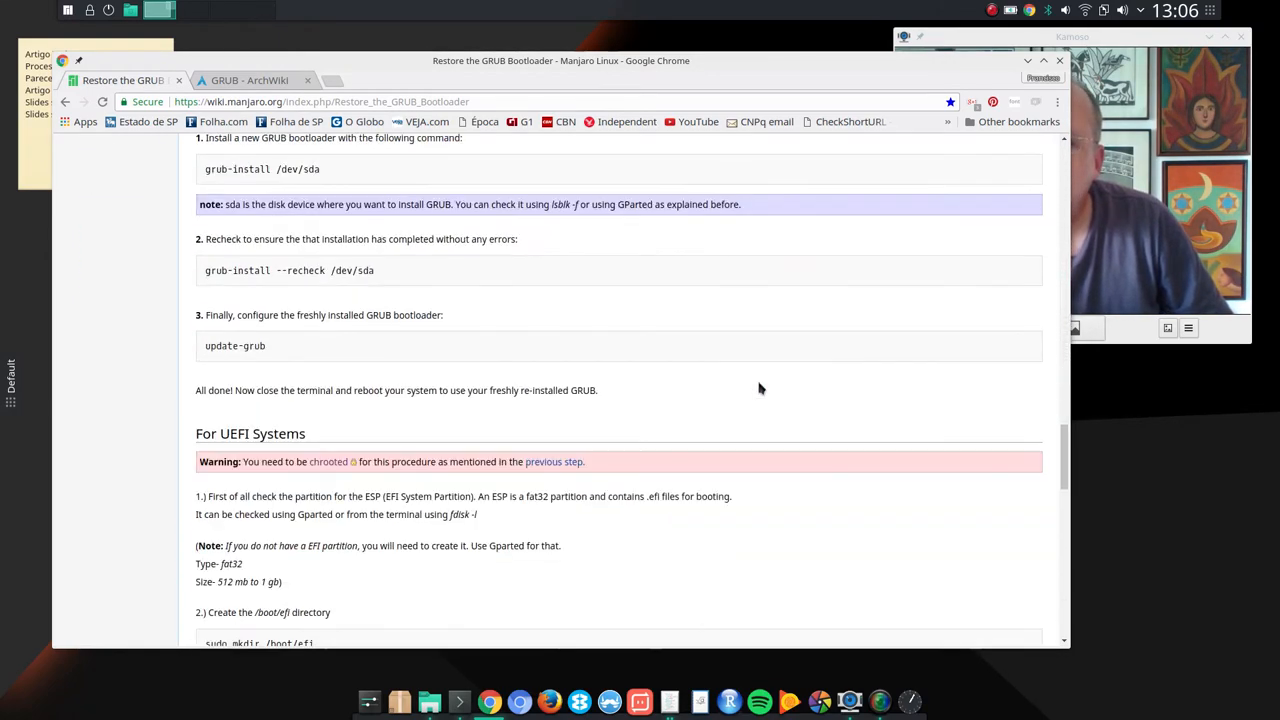
scroll("down", 3)
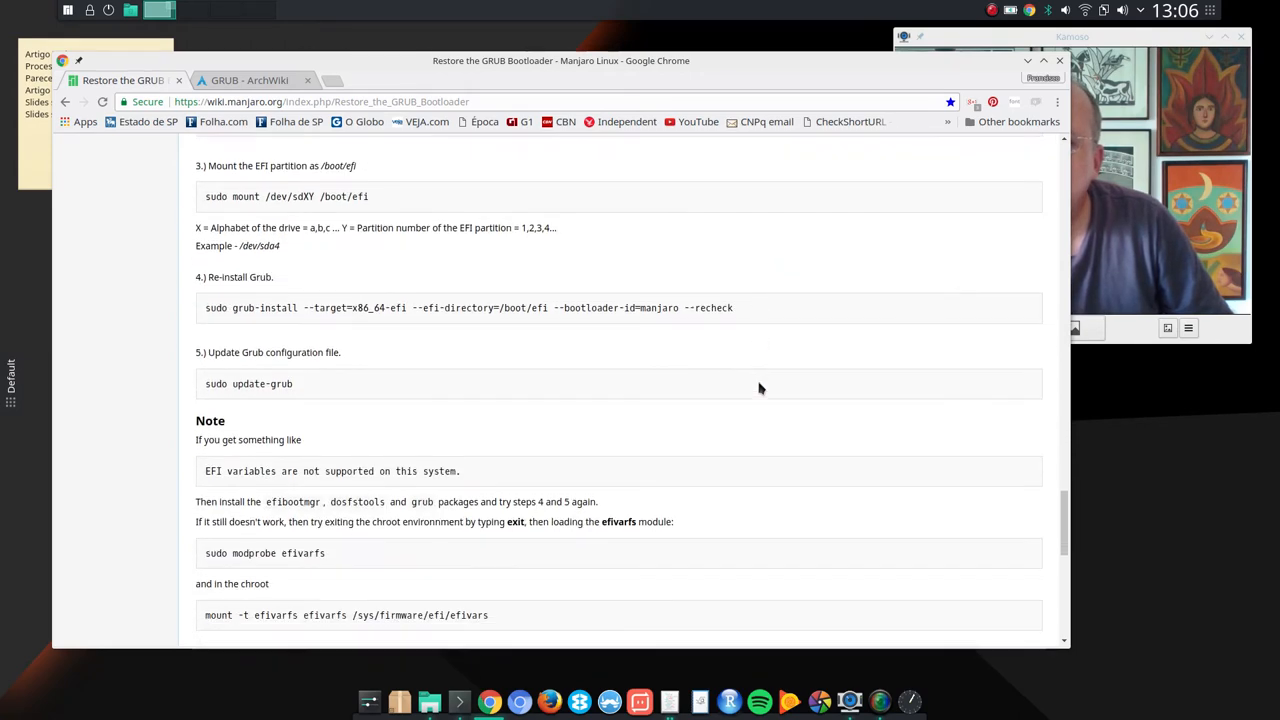
scroll("down", 3)
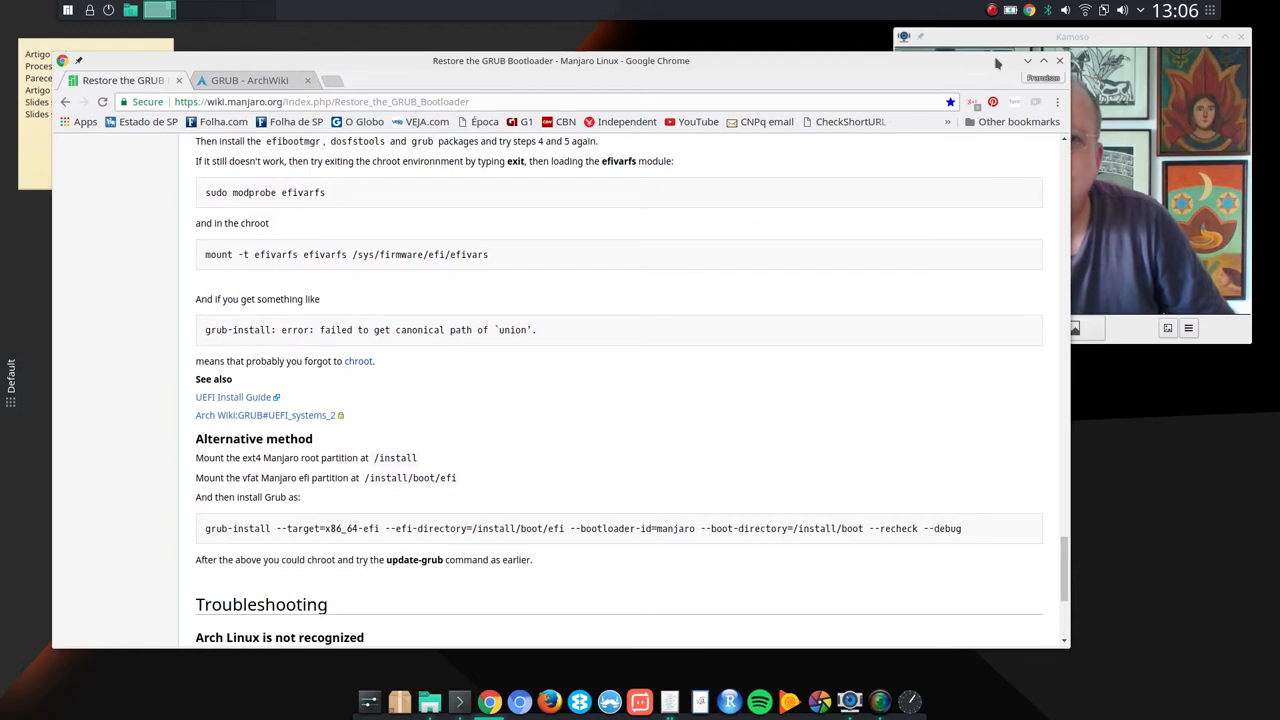
- Hide Chrome and return to the untitled Kate file listing the restore commands
left_click(1044, 60)
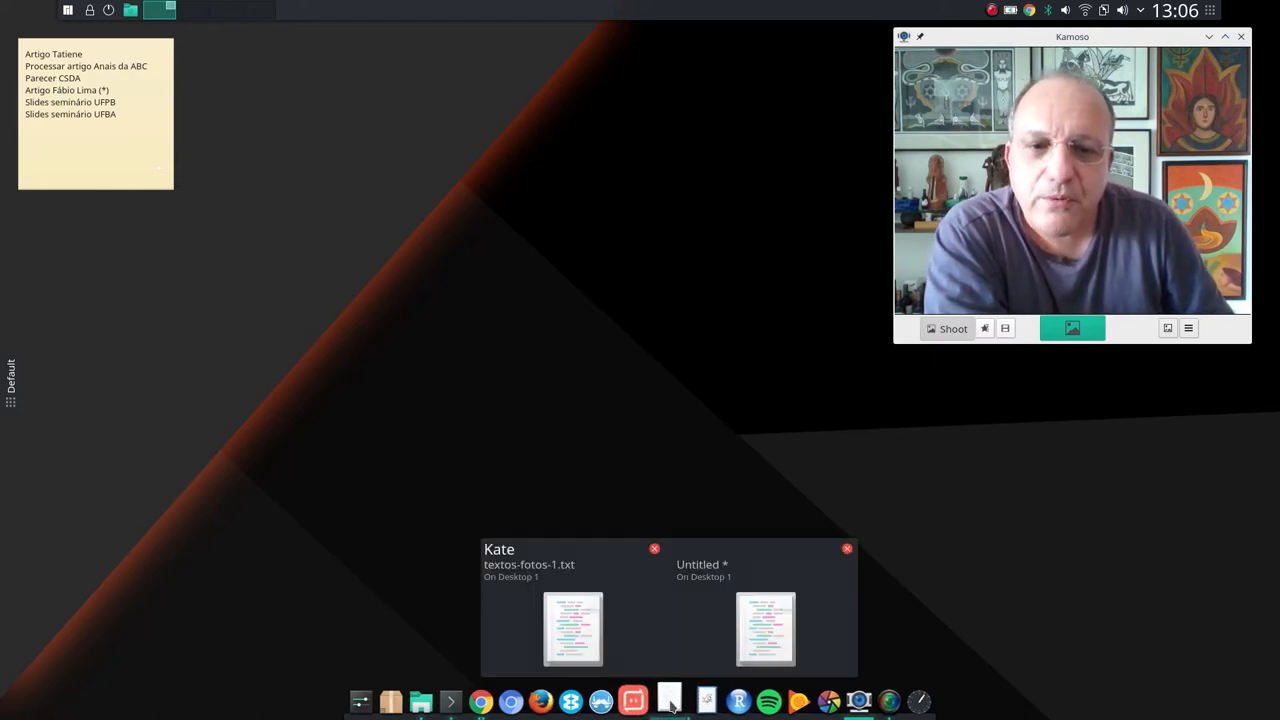
left_click(764, 630)
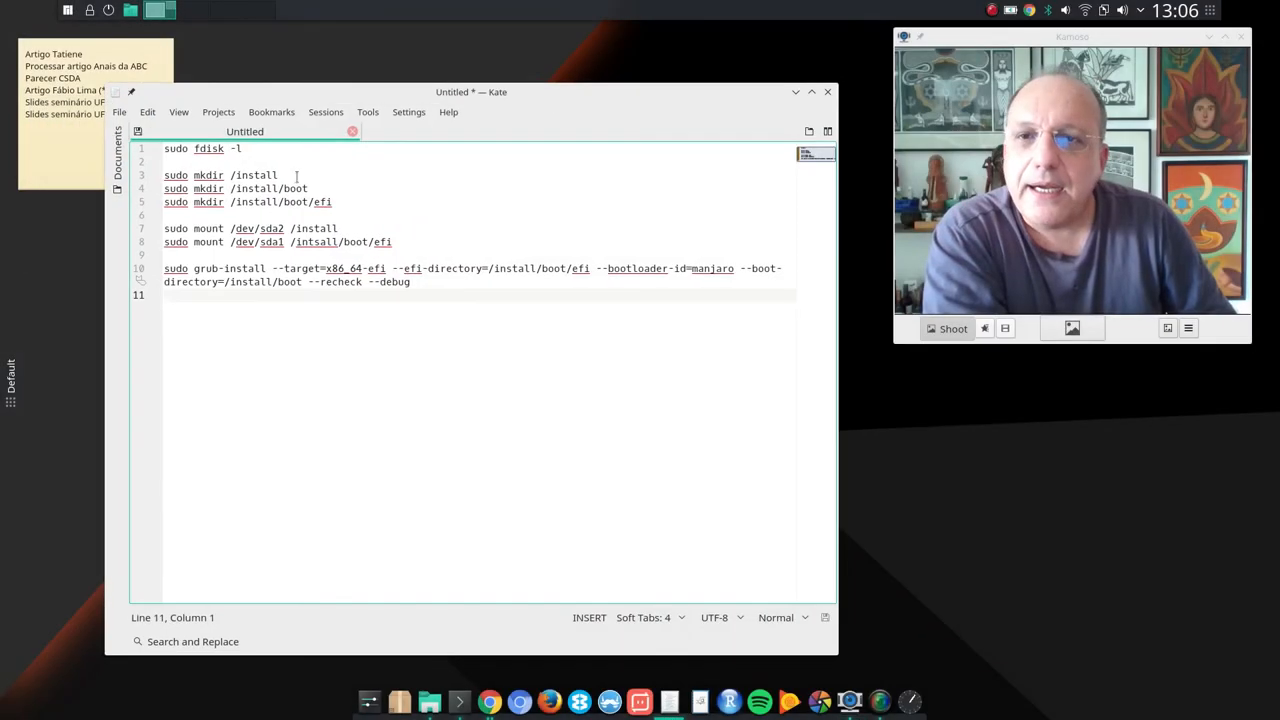